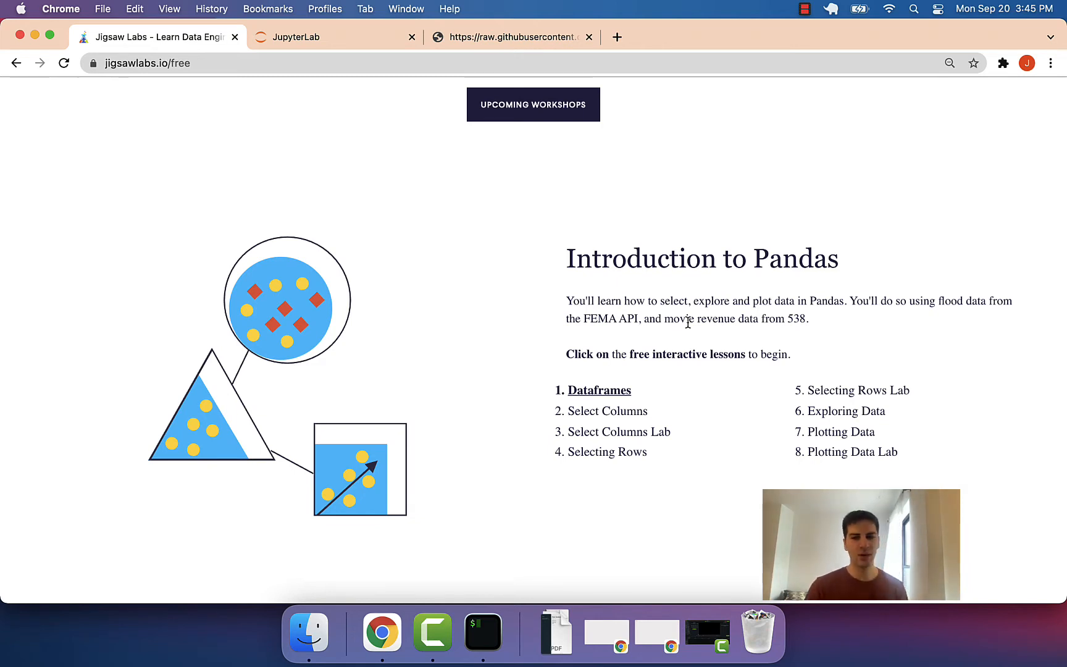
mouse_move(685, 315)
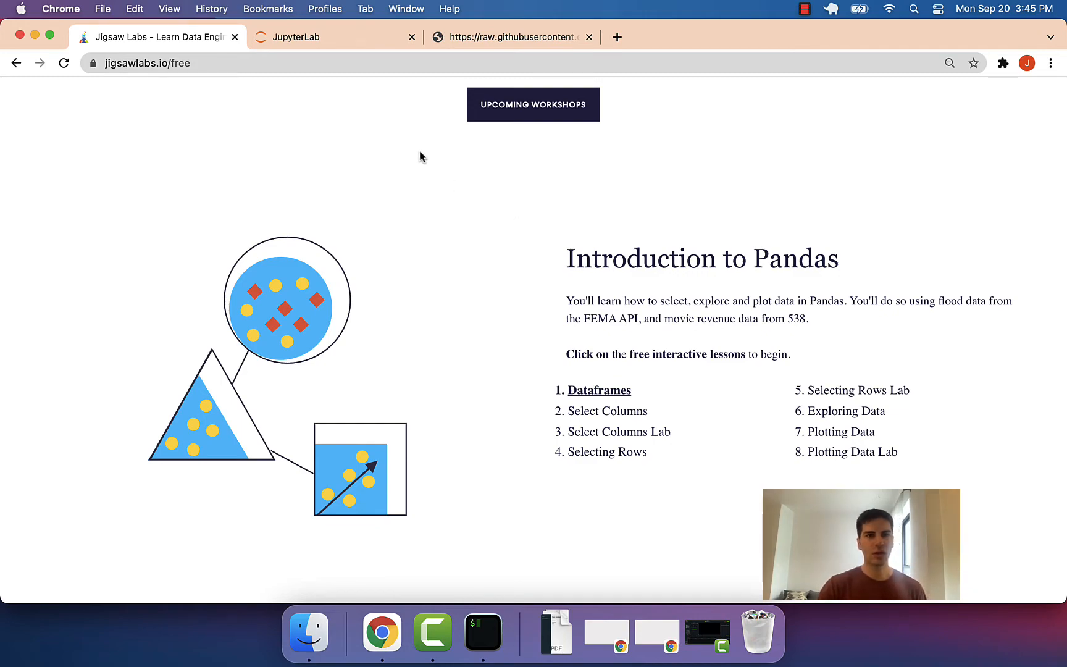
Step: Copy the raw houston_claims.csv web address from its Chrome tab
click(510, 37)
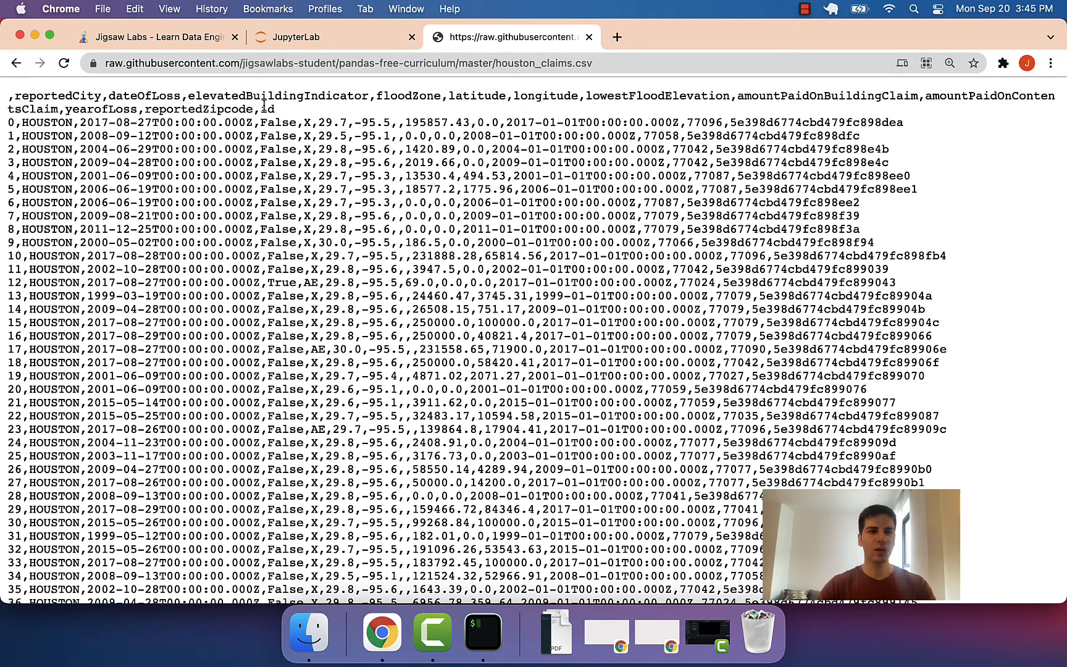
click(340, 62)
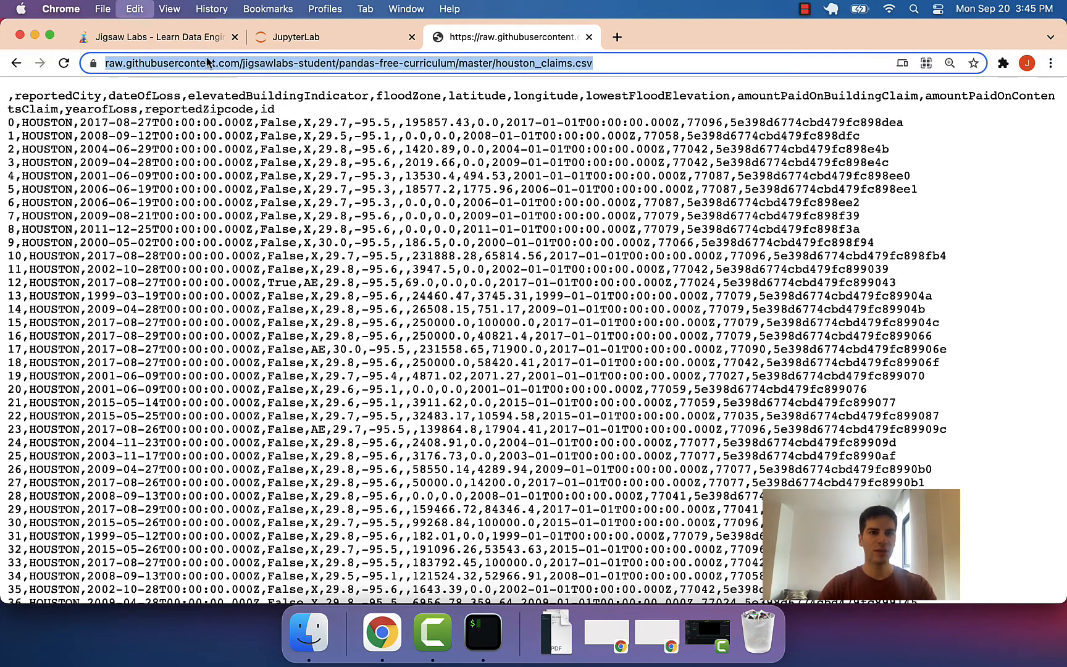
click(306, 37)
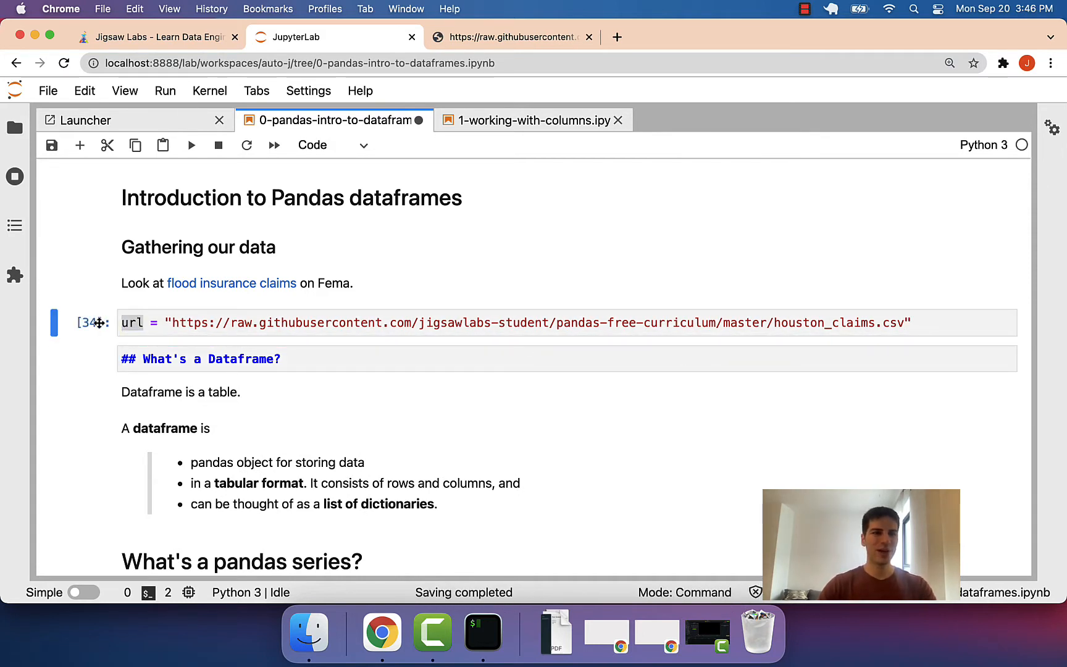
Step: Add a cell below the url cell with import pandas as pd and pd.read_csv()
click(514, 37)
text(import)
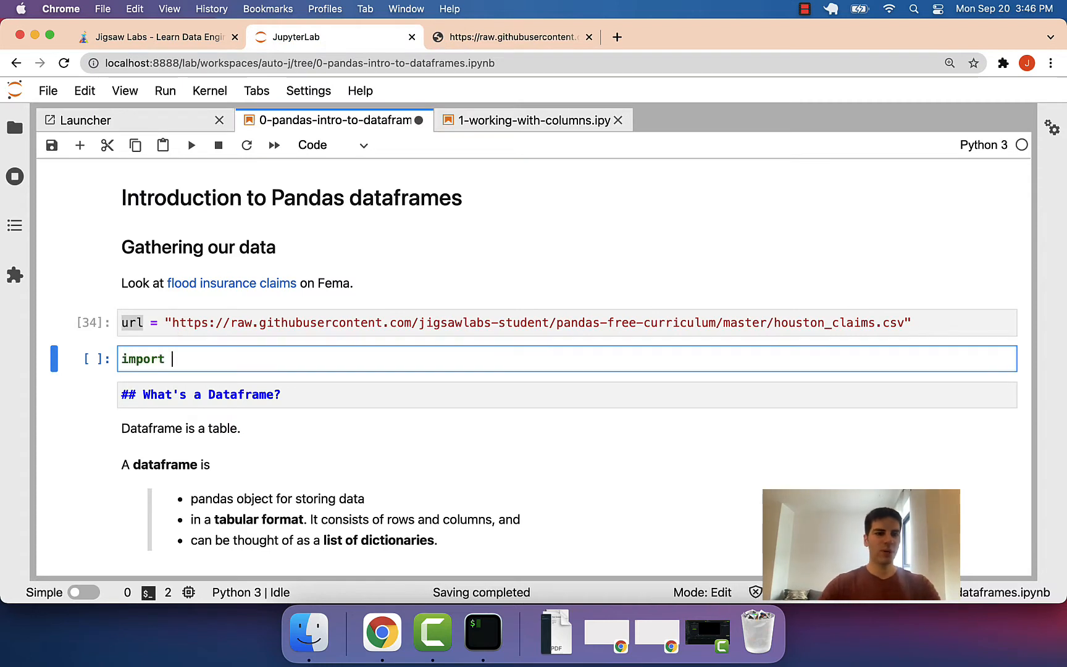
text(pandas as pd)
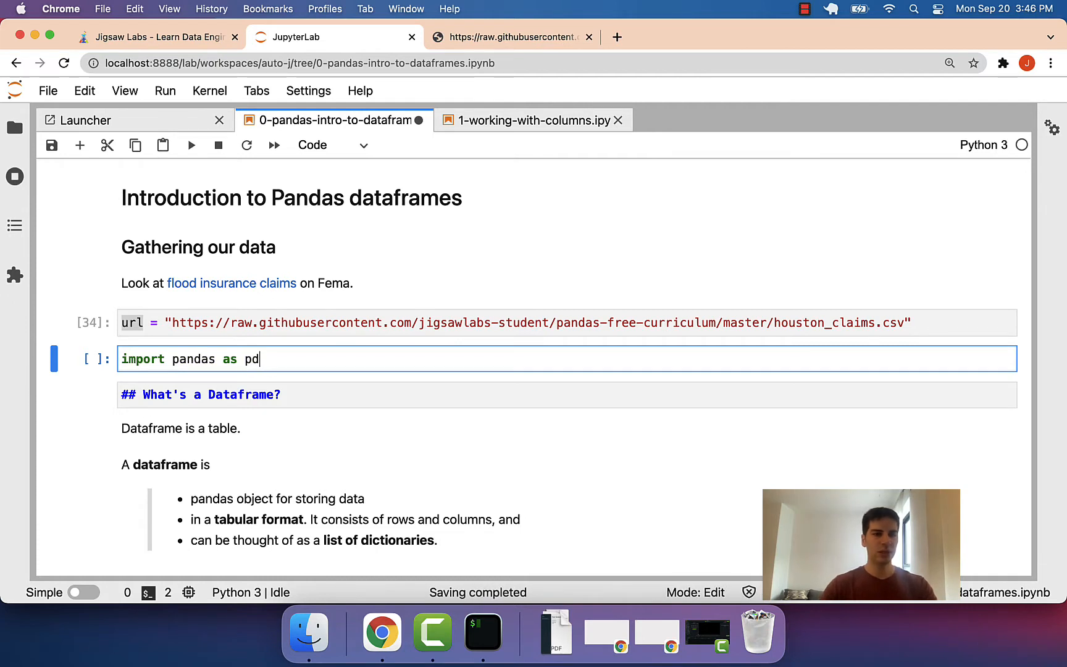
double_click(248, 359)
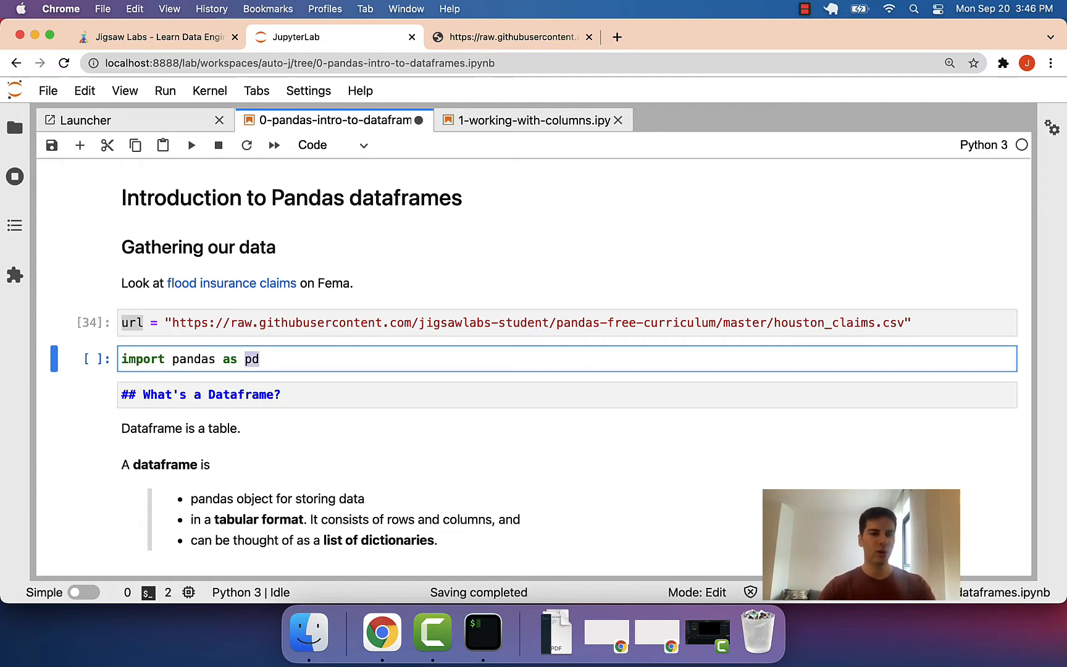
text(pd.read_csv)
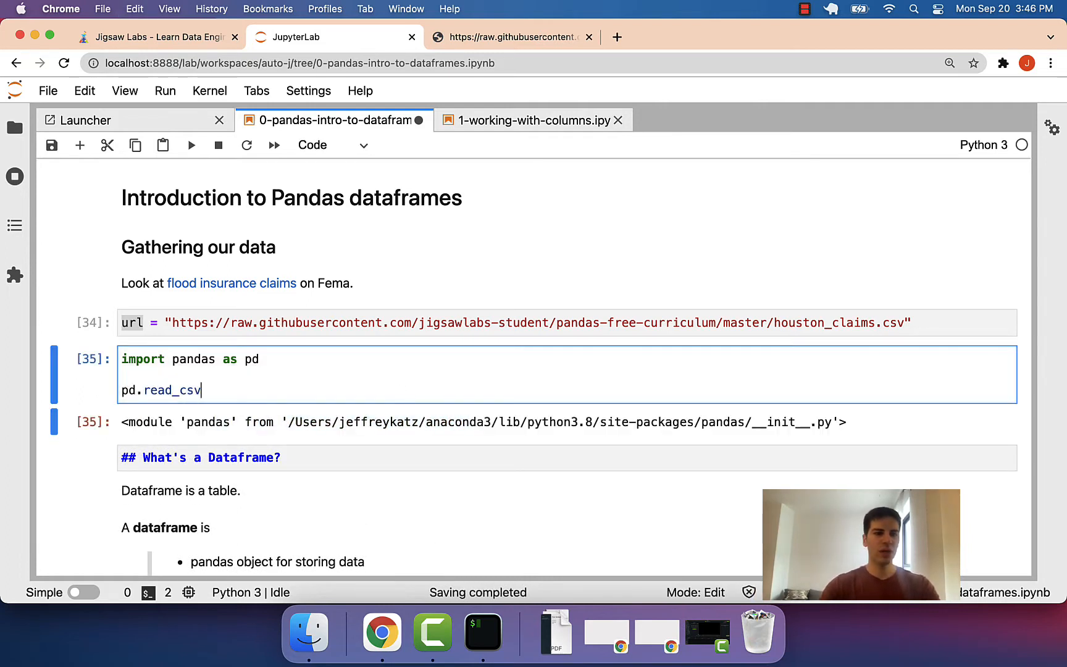
text(())
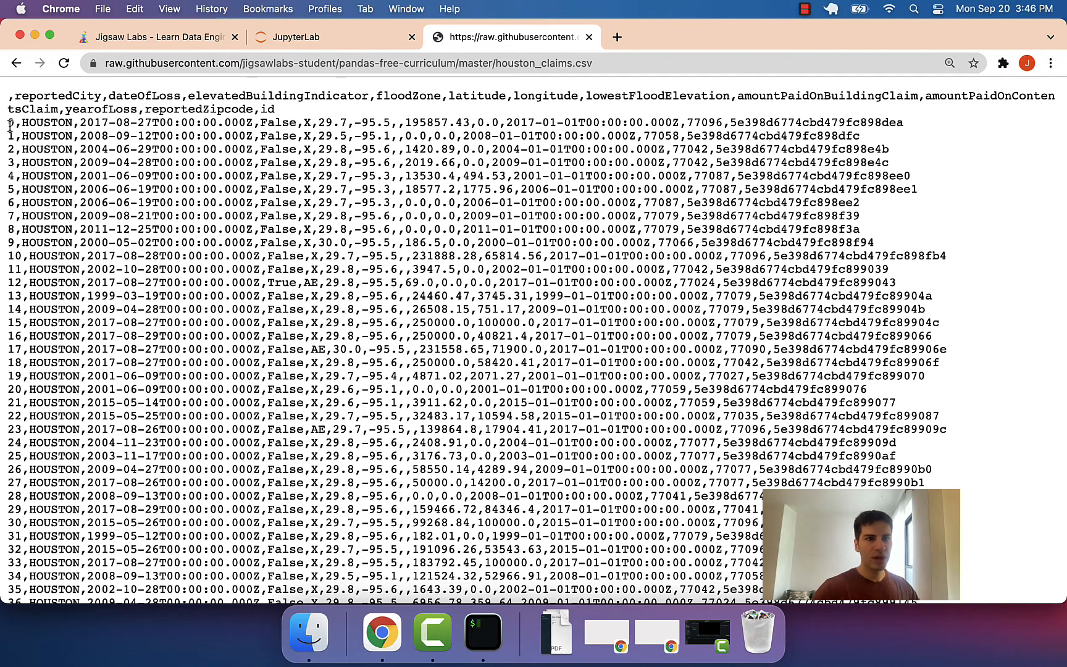
drag(7, 122, 596, 122)
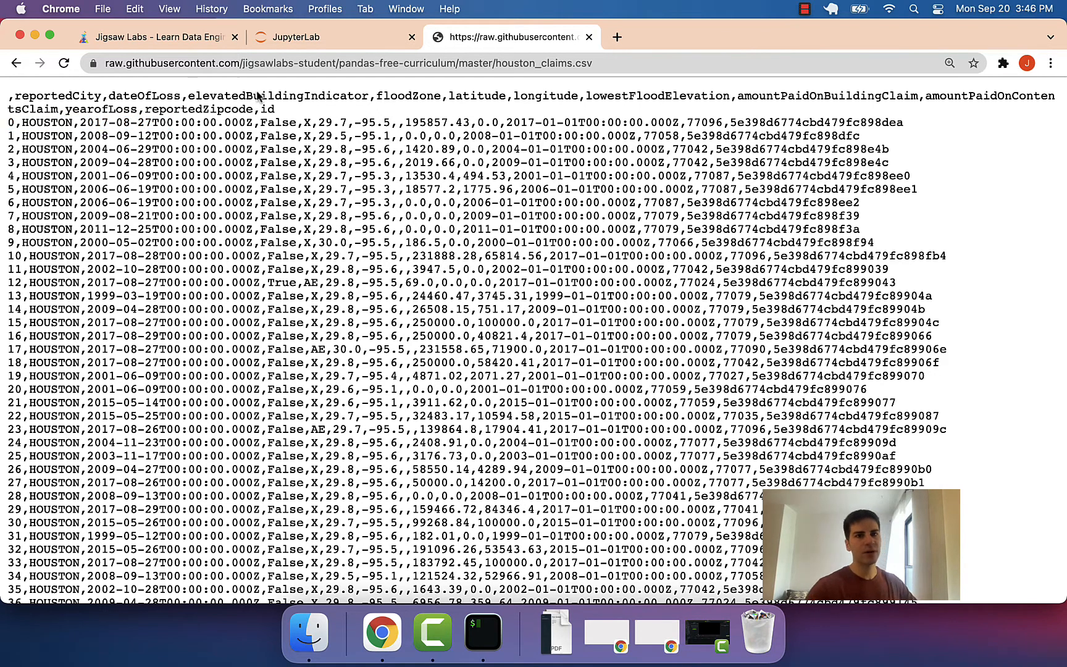
click(294, 37)
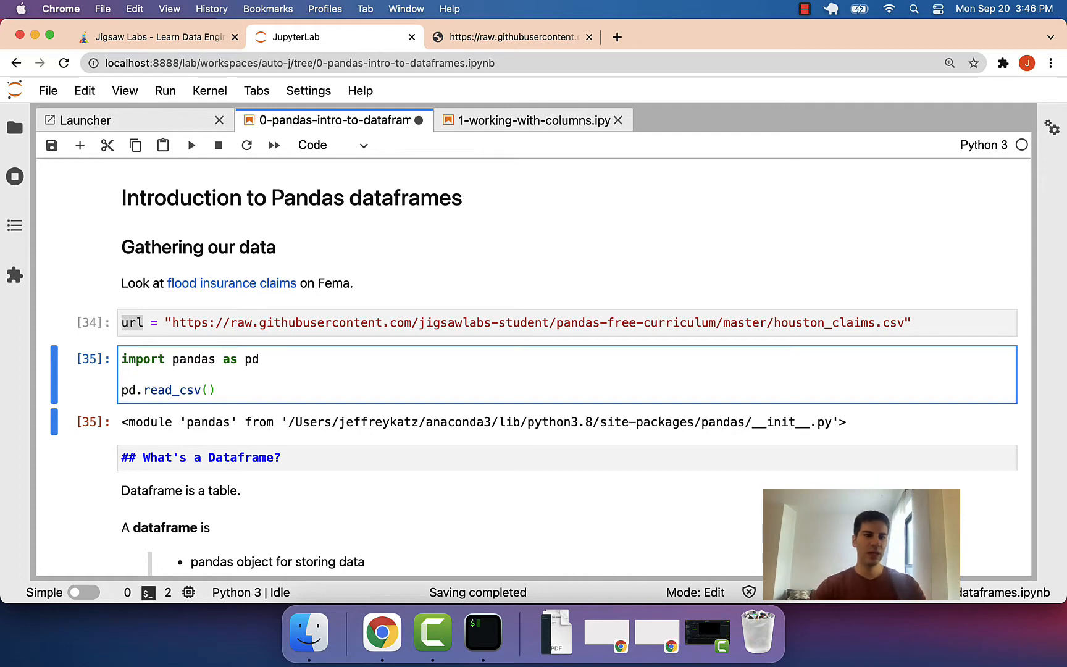
Step: Load the claims table with pd.read_csv(url) and compare it against the raw CSV tab
text(url)
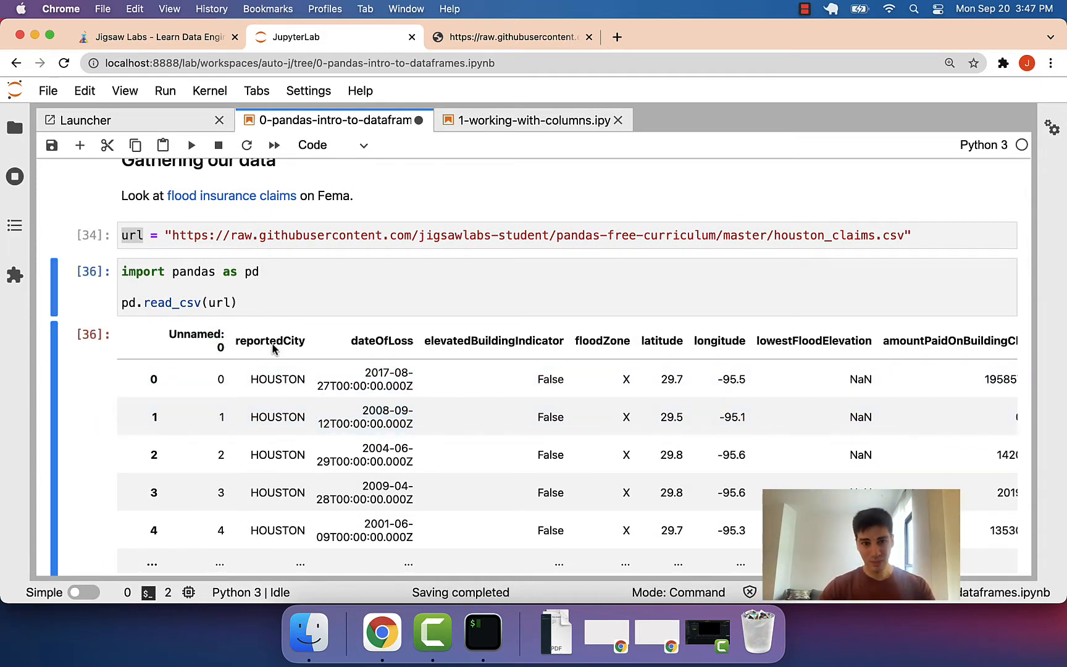
mouse_move(187, 340)
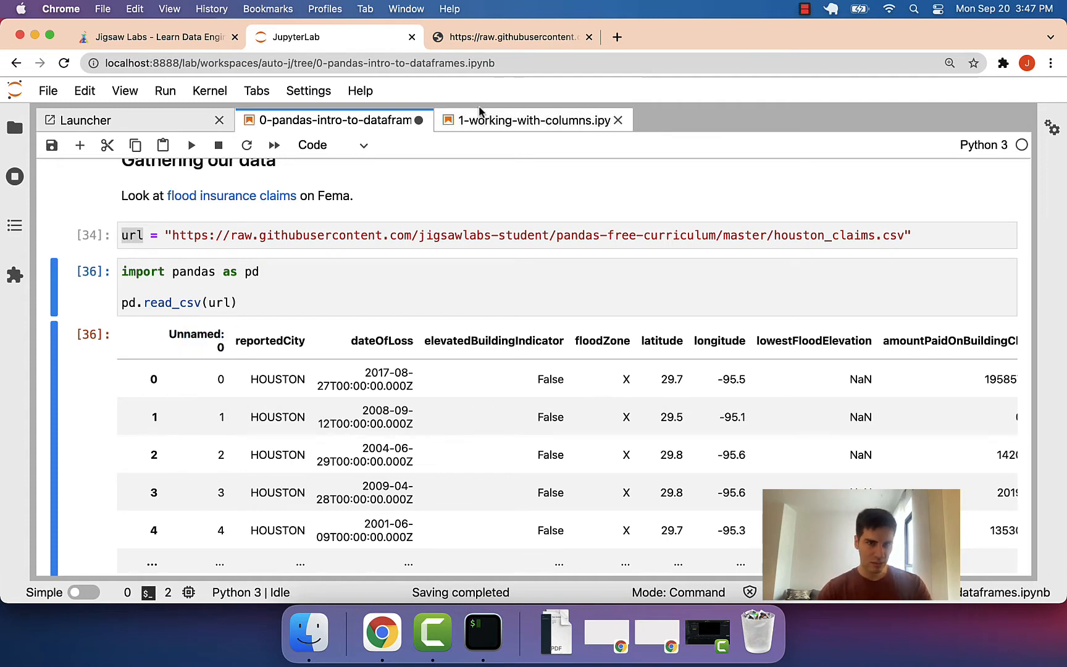
click(514, 37)
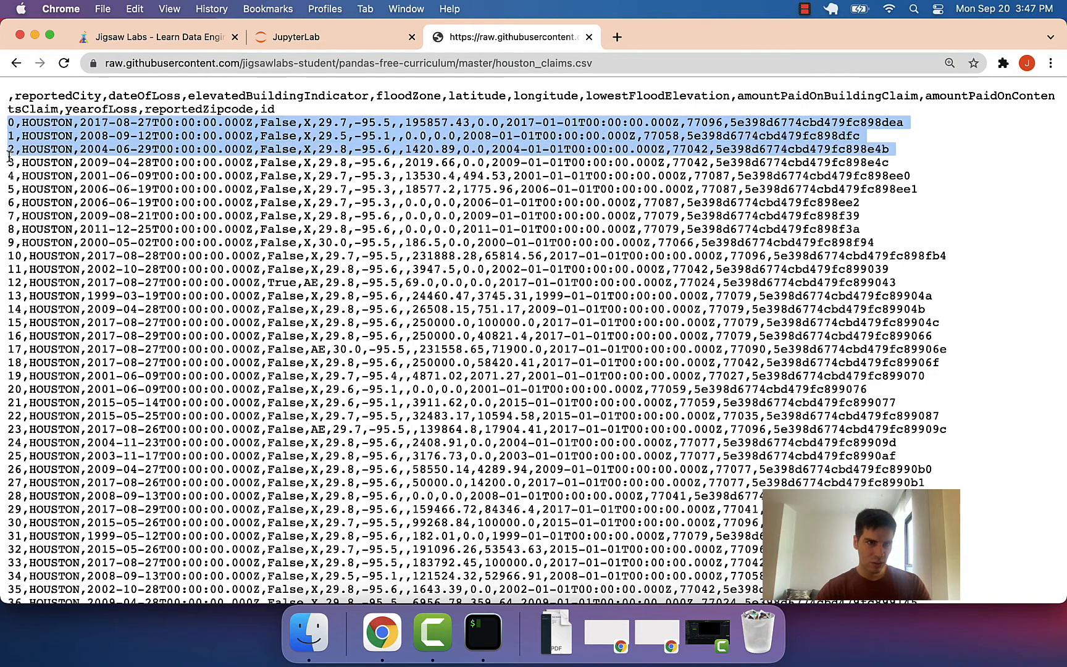
click(333, 37)
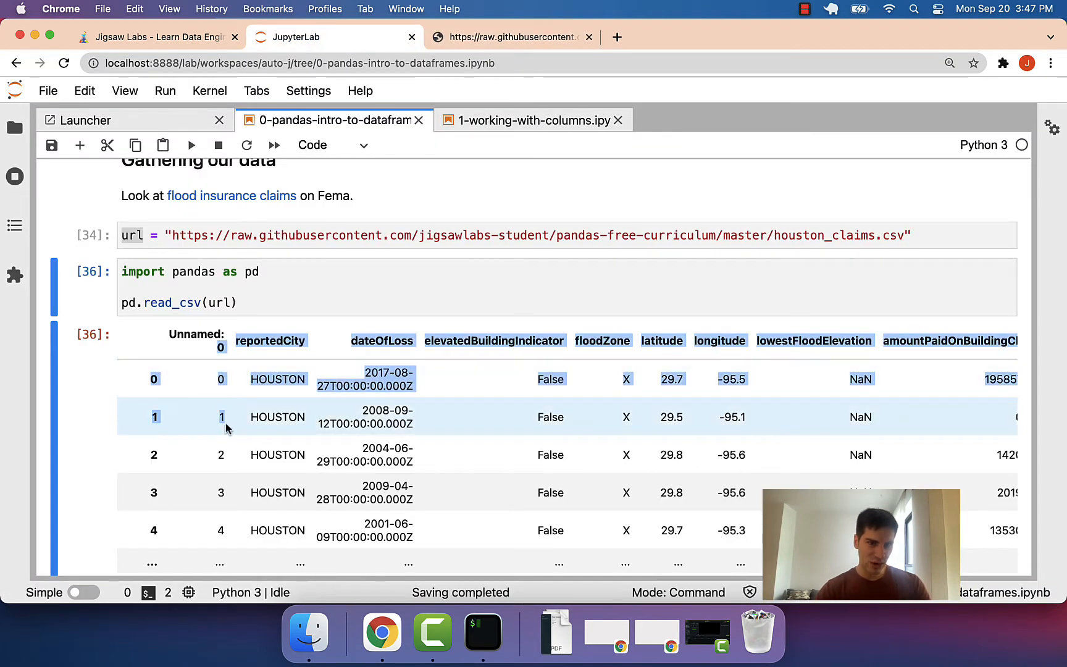
click(231, 302)
text(, index_col = )
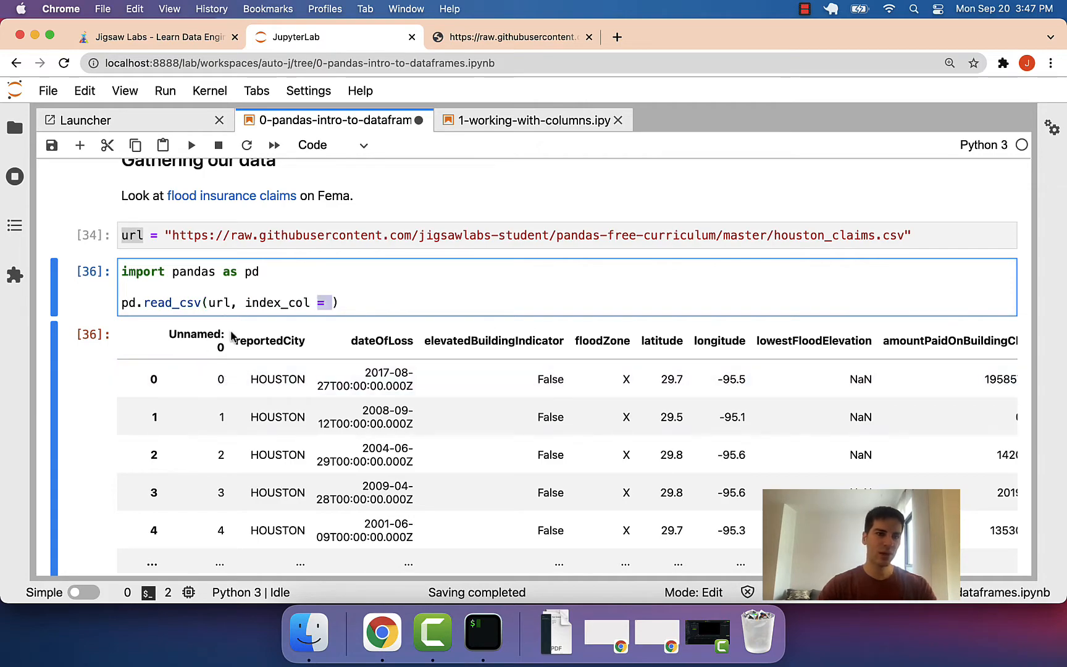
Step: Add index_col = 0 to the read_csv call and assign the result to df
click(514, 37)
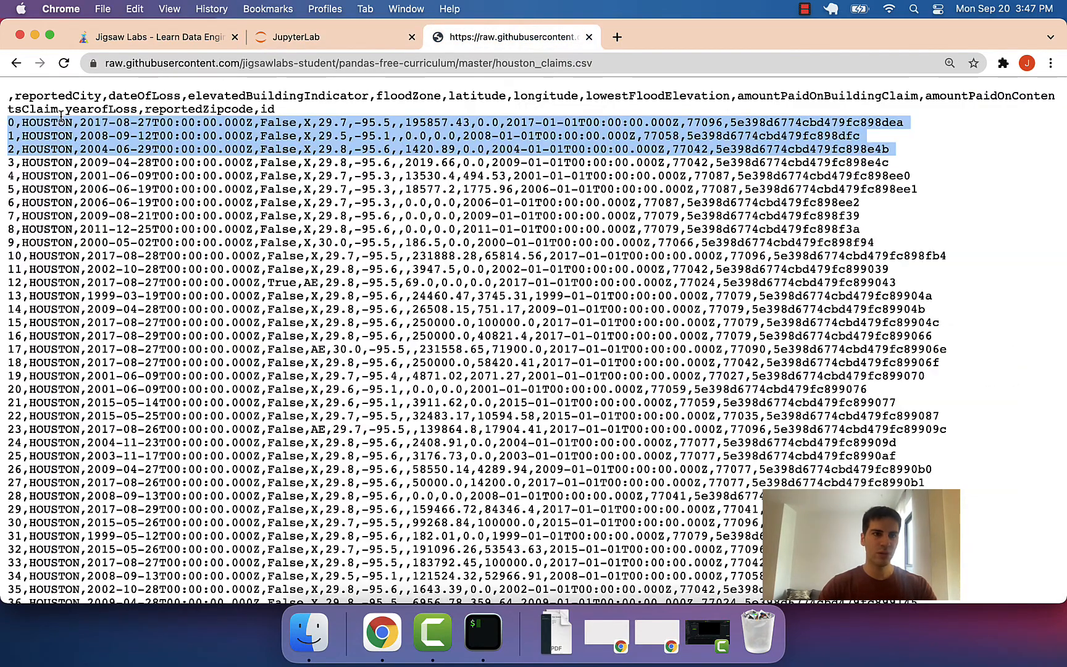
click(333, 37)
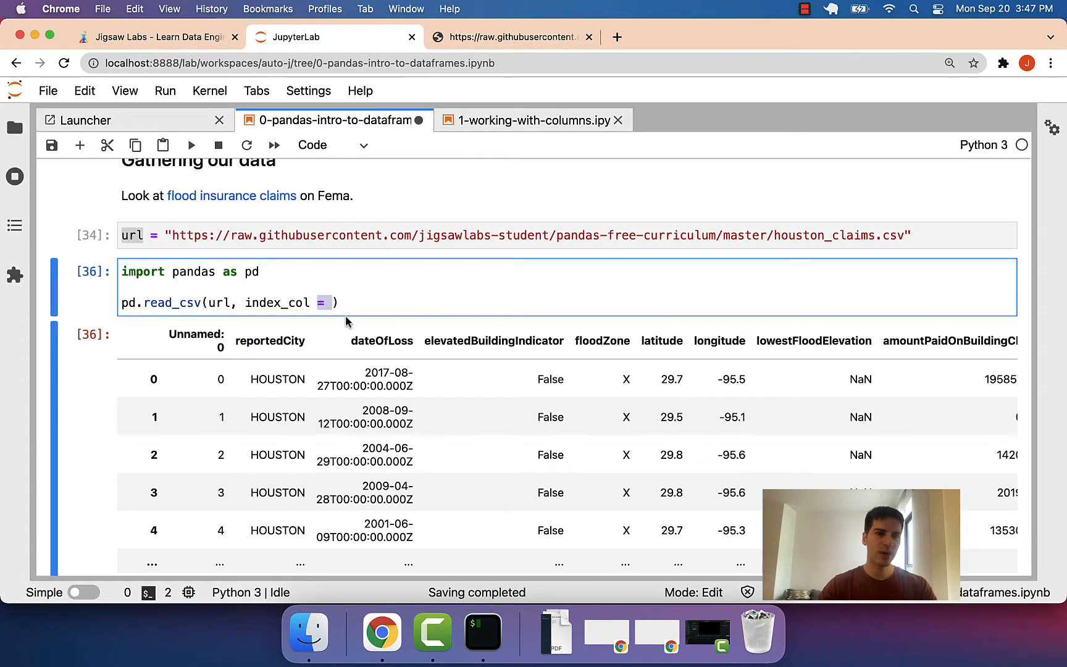
text(0)
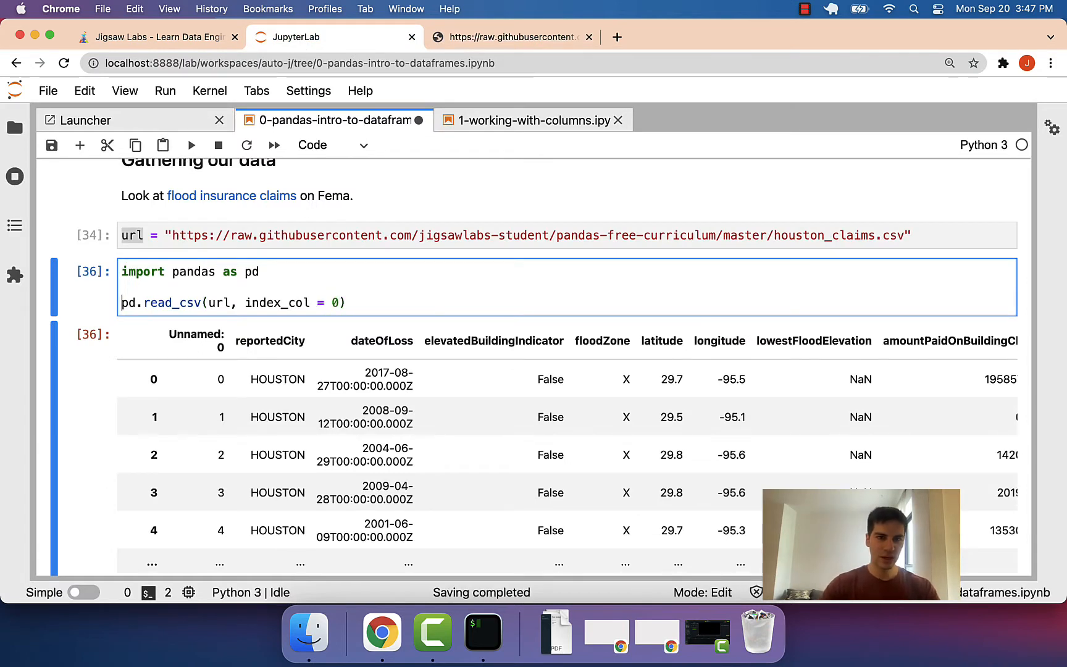
text(df =)
text(df[:3)
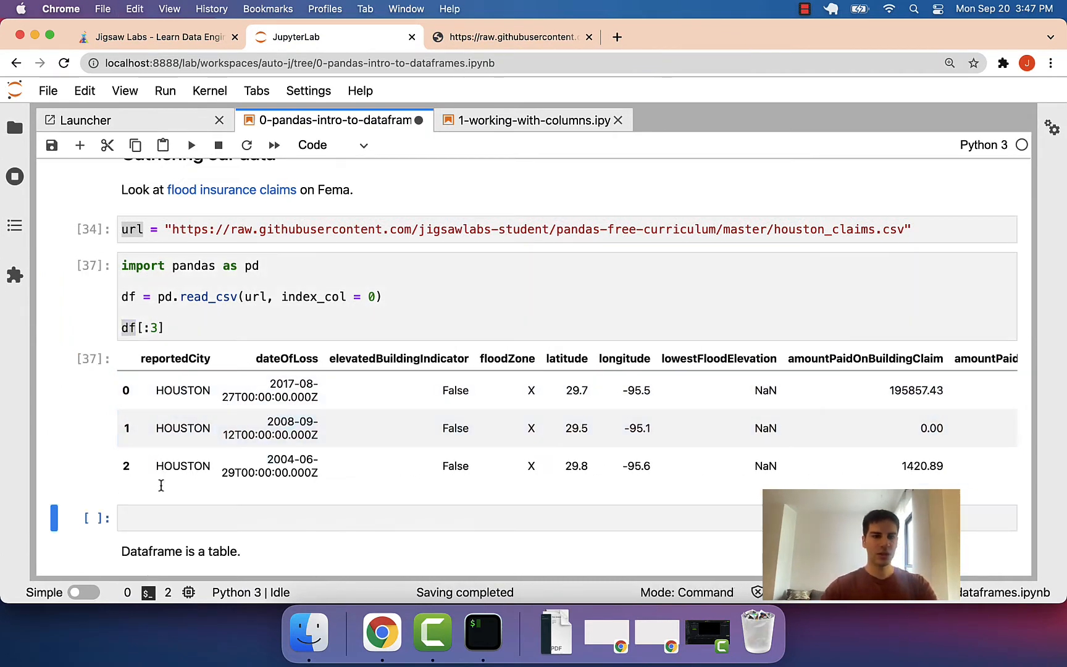
Step: Run type(df) to confirm a DataFrame, then select that cell to add one below
text(type(df))
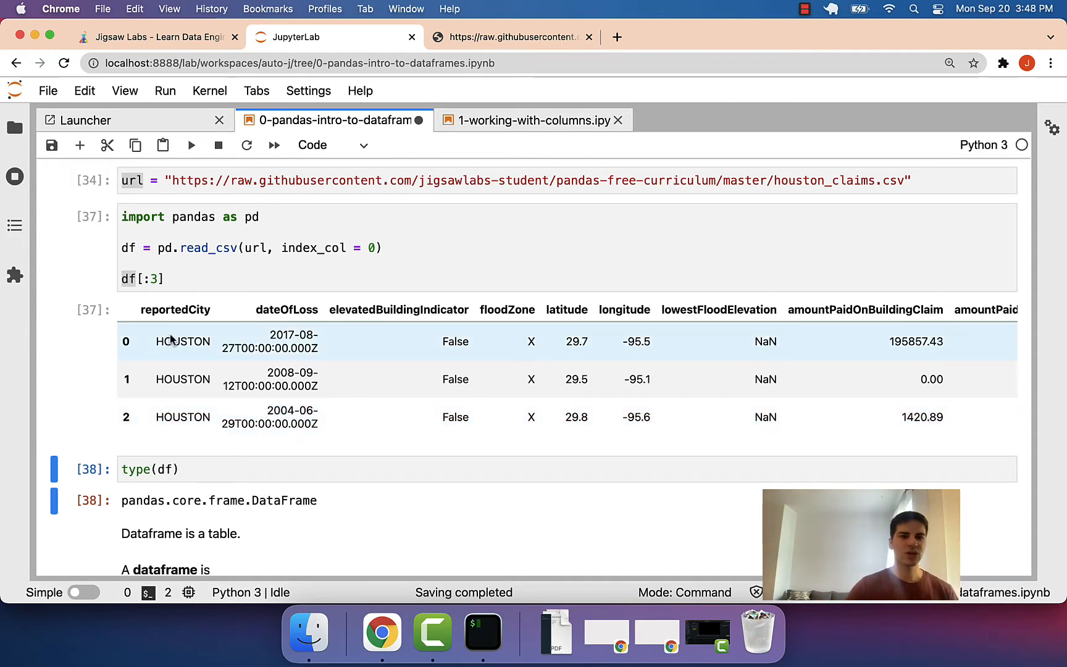
mouse_move(440, 355)
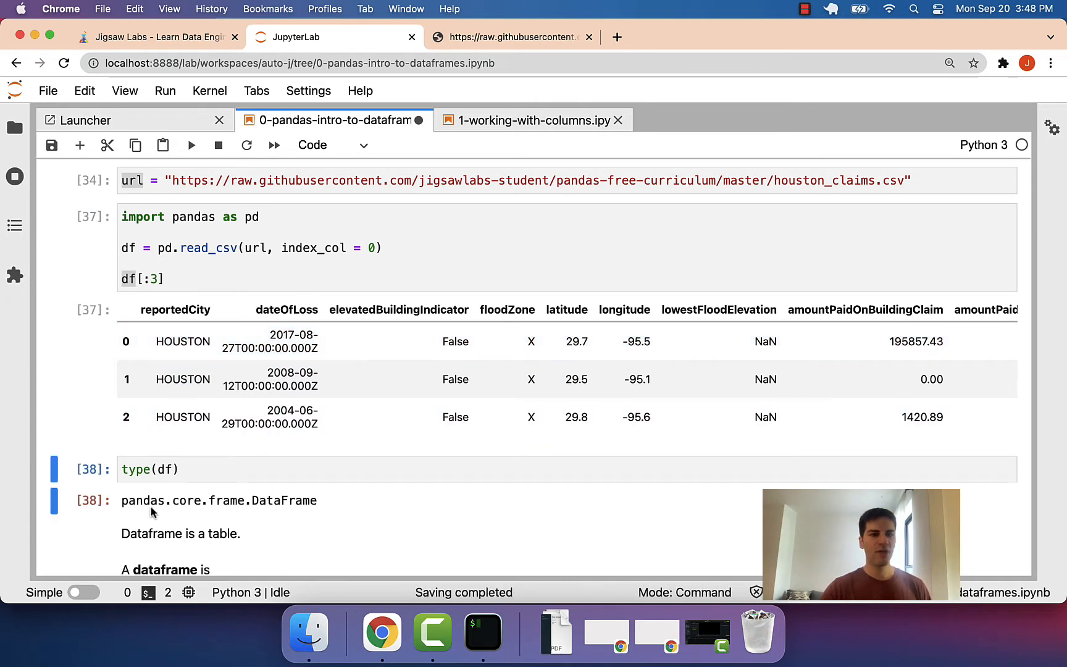
click(163, 469)
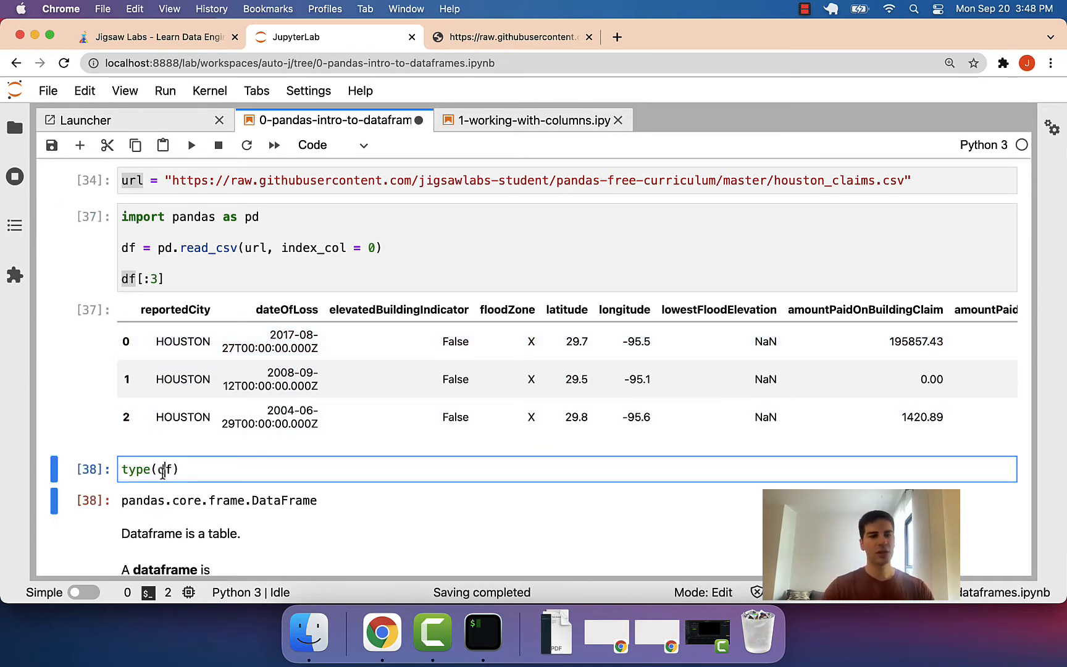
click(204, 379)
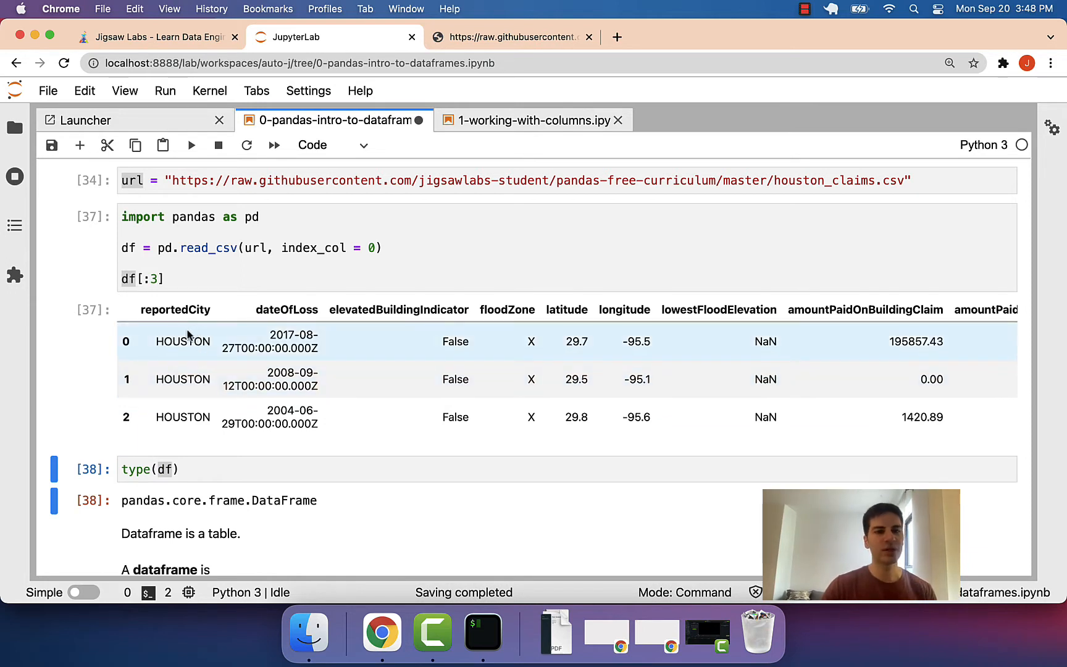
drag(156, 341, 319, 334)
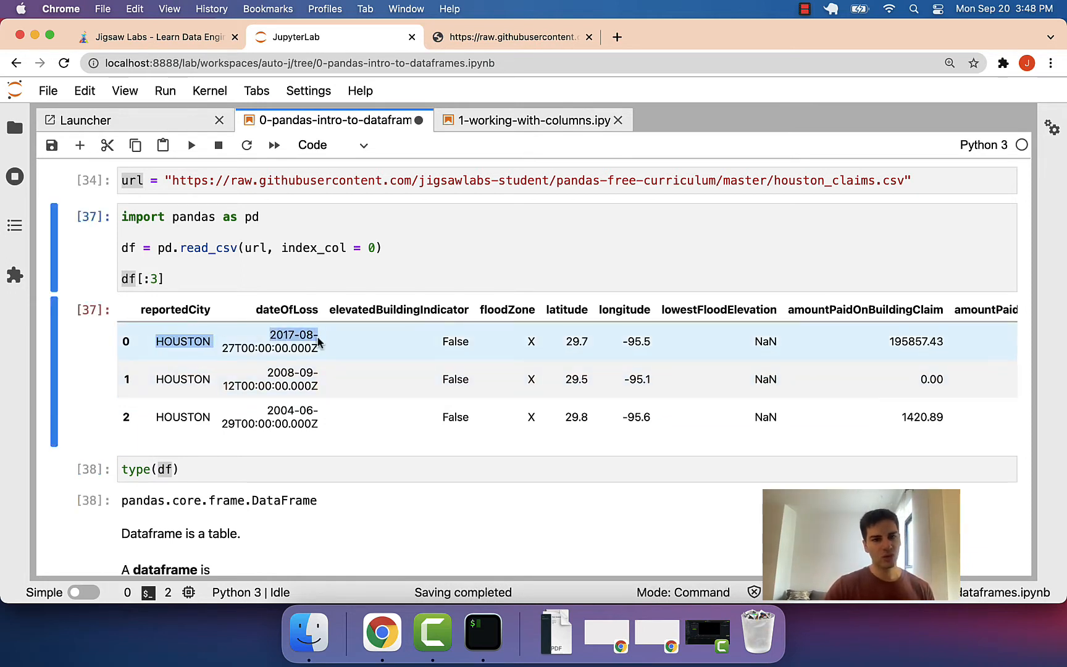
click(163, 469)
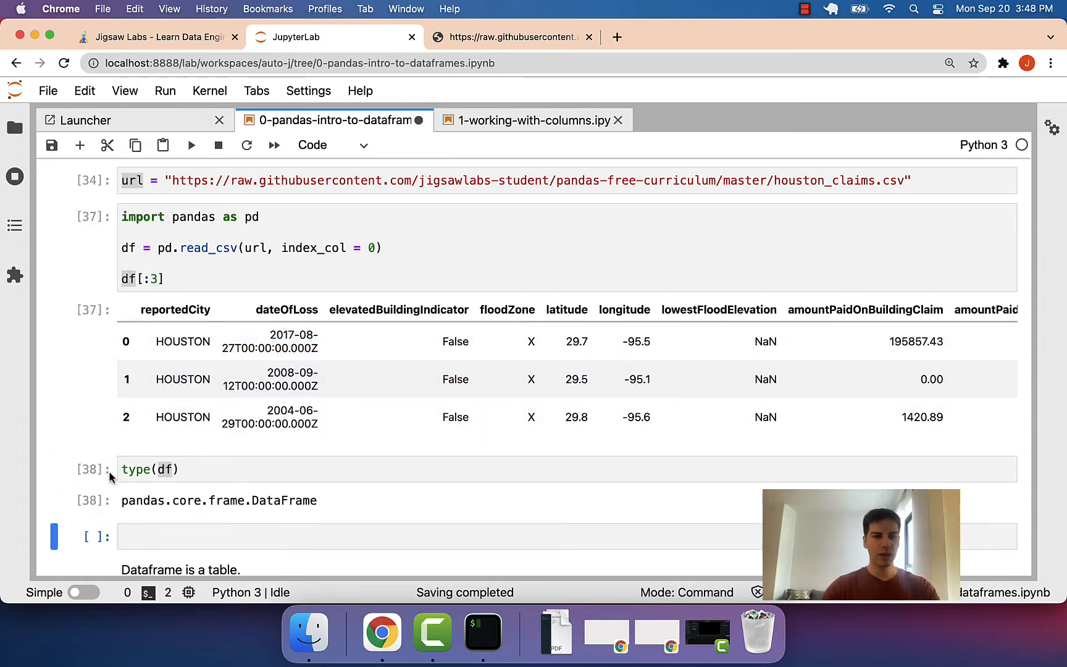
Step: Run df.to_dict('records'), comment that line out, and begin a new cell with df
text(df.to_)
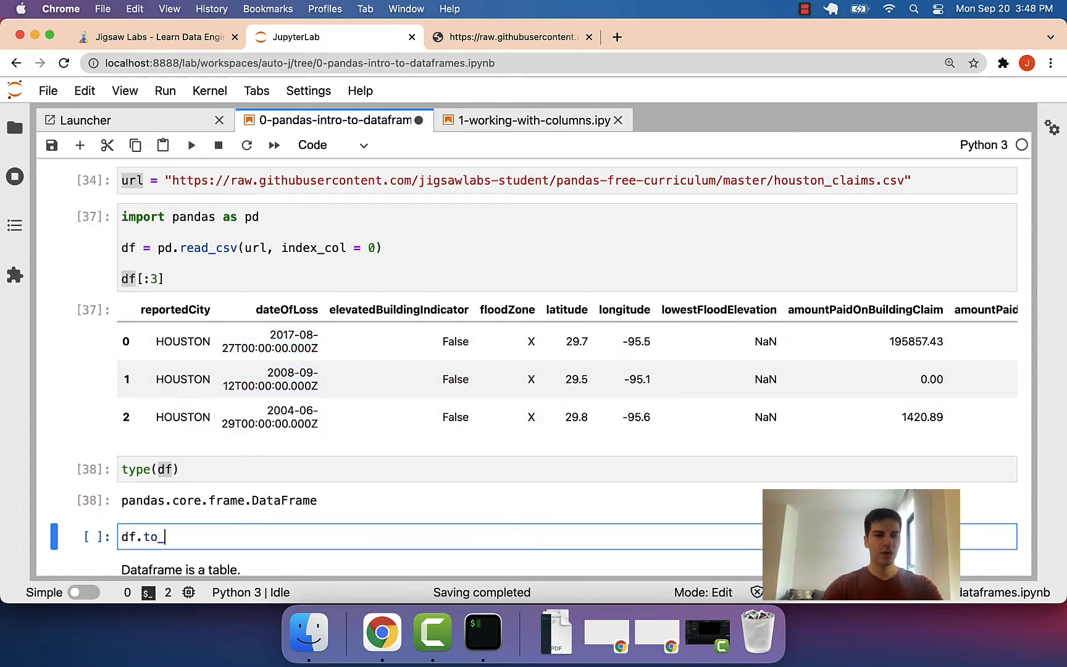
text(dict('records'))
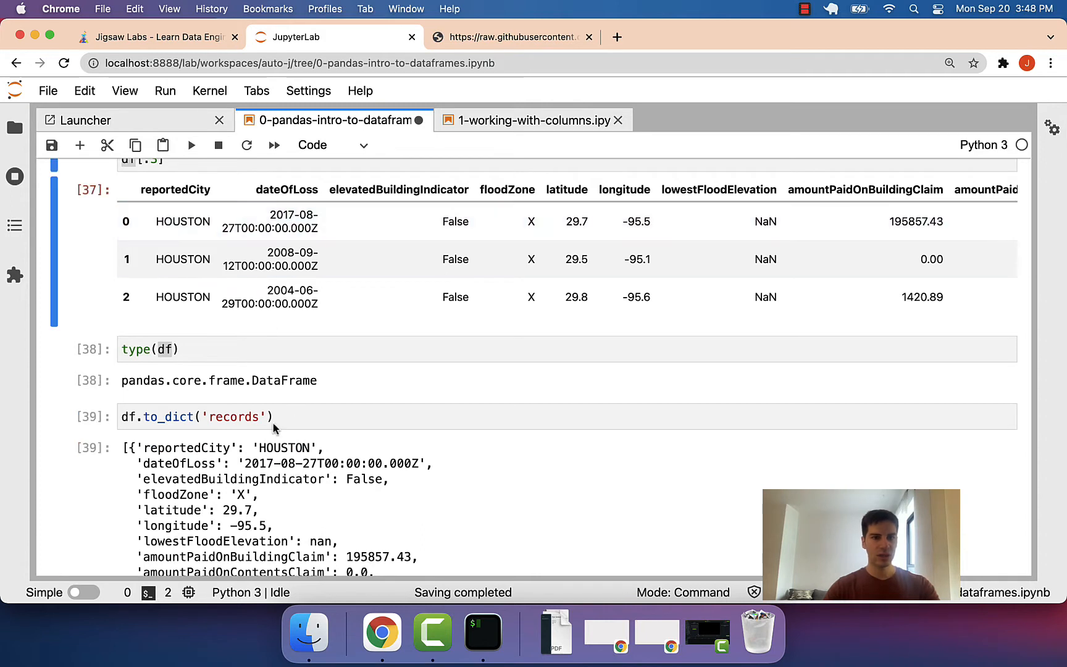
click(272, 416)
text(# )
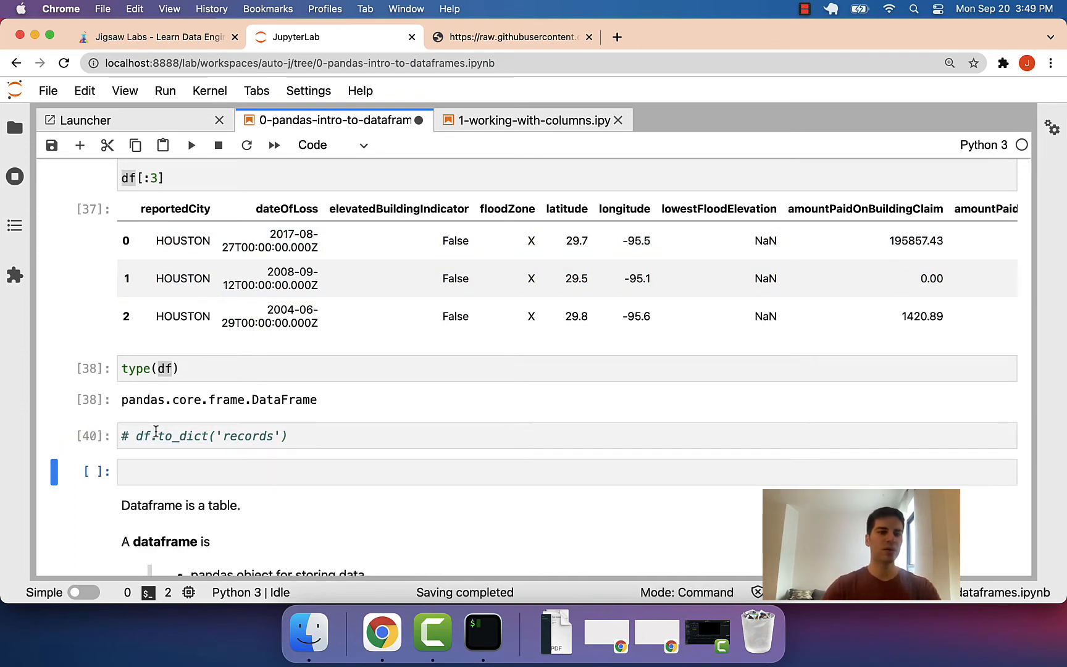
text(df)
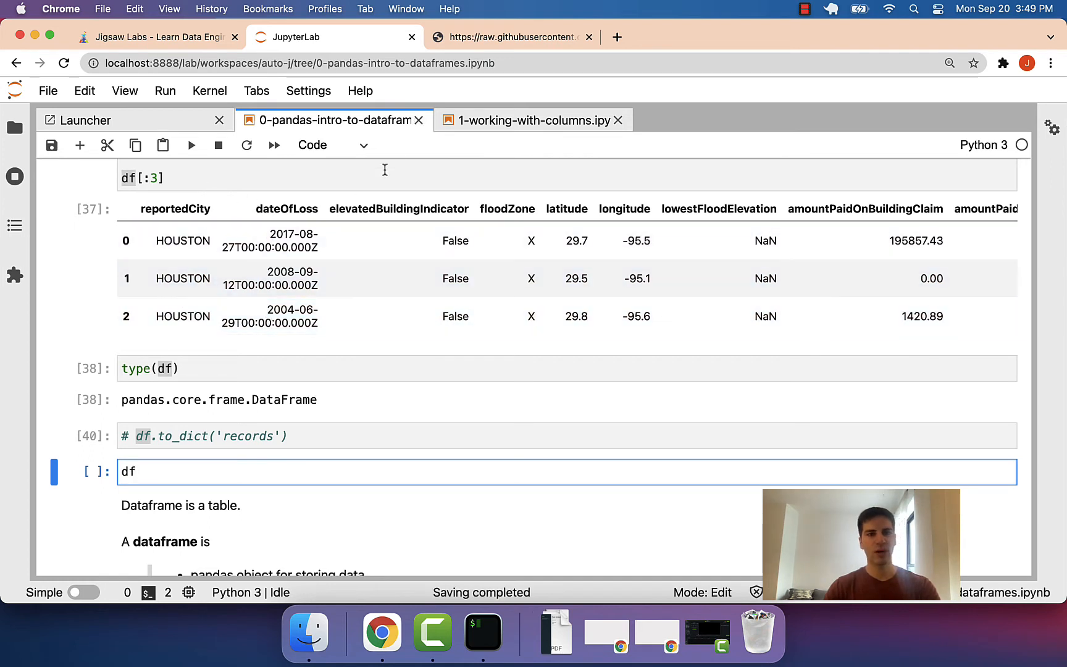
Step: List df['reportedCity'].tolist(), then show df['latitude'] and its Series type
text([])
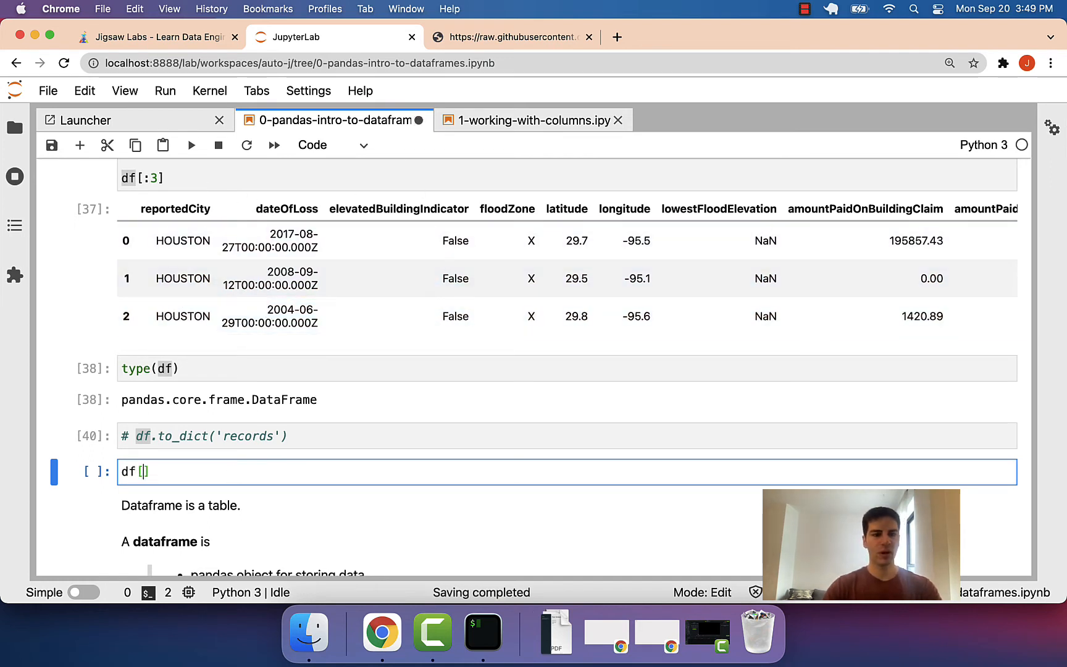
text('reporte')
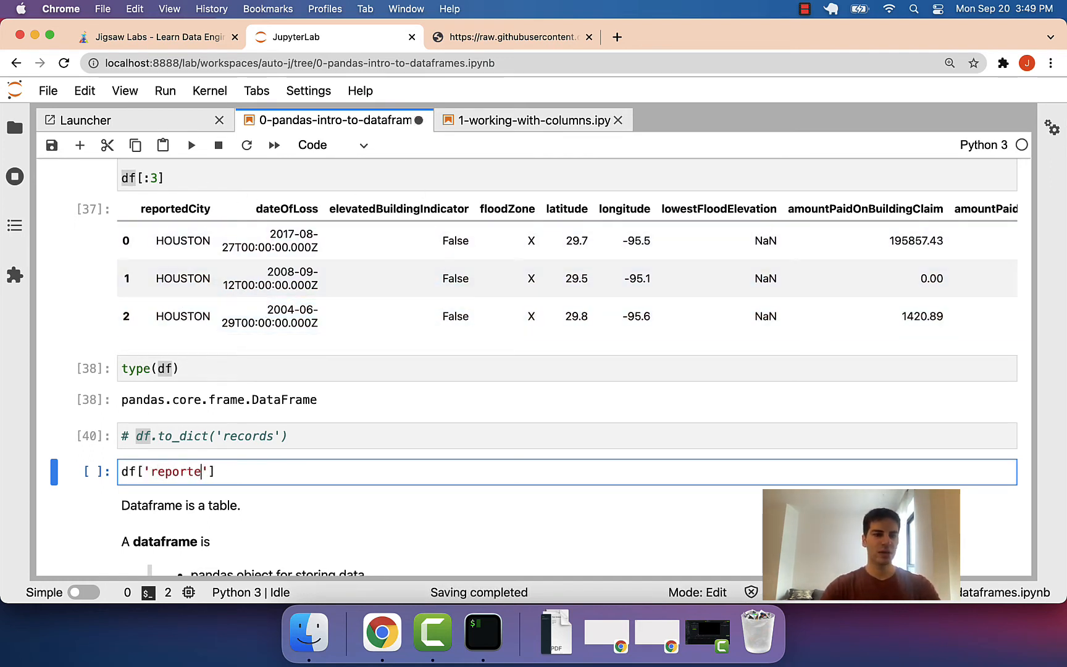
text(dCity)
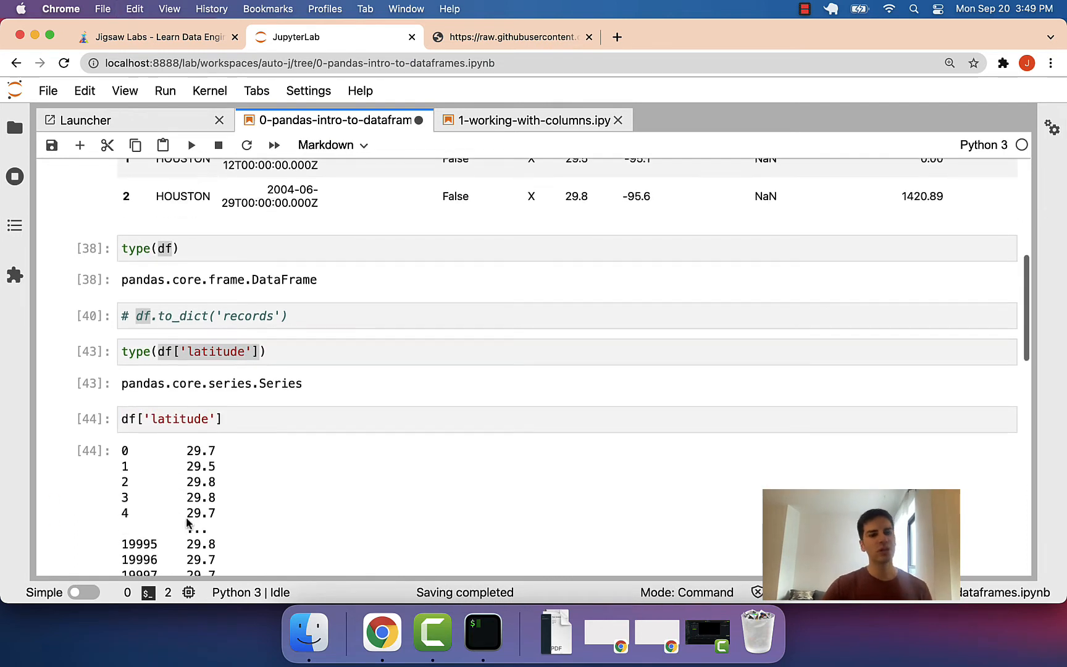
text(.tolist())
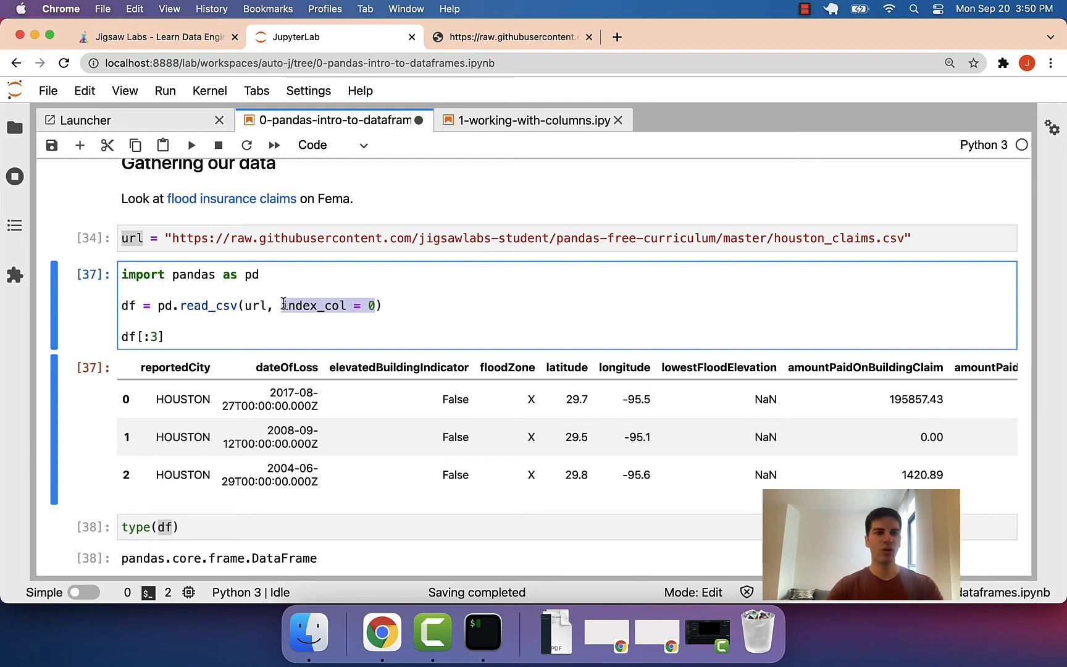
Step: Check df.index and df['latitude'].index, showing labels 0–19999 from index_col = 0
click(513, 37)
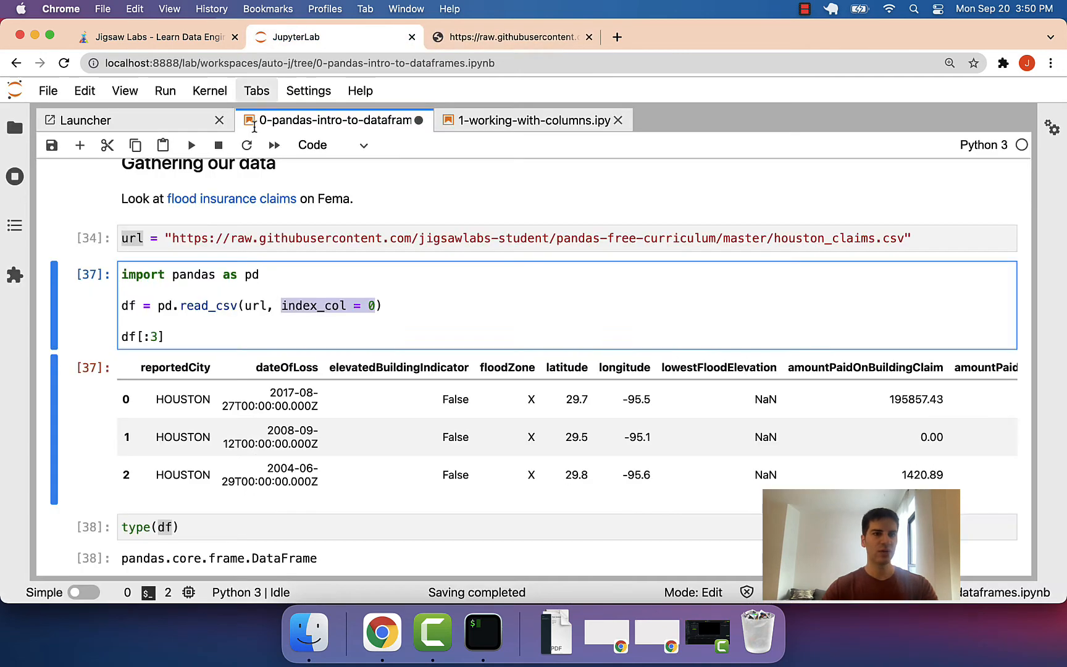
scroll(down, 3)
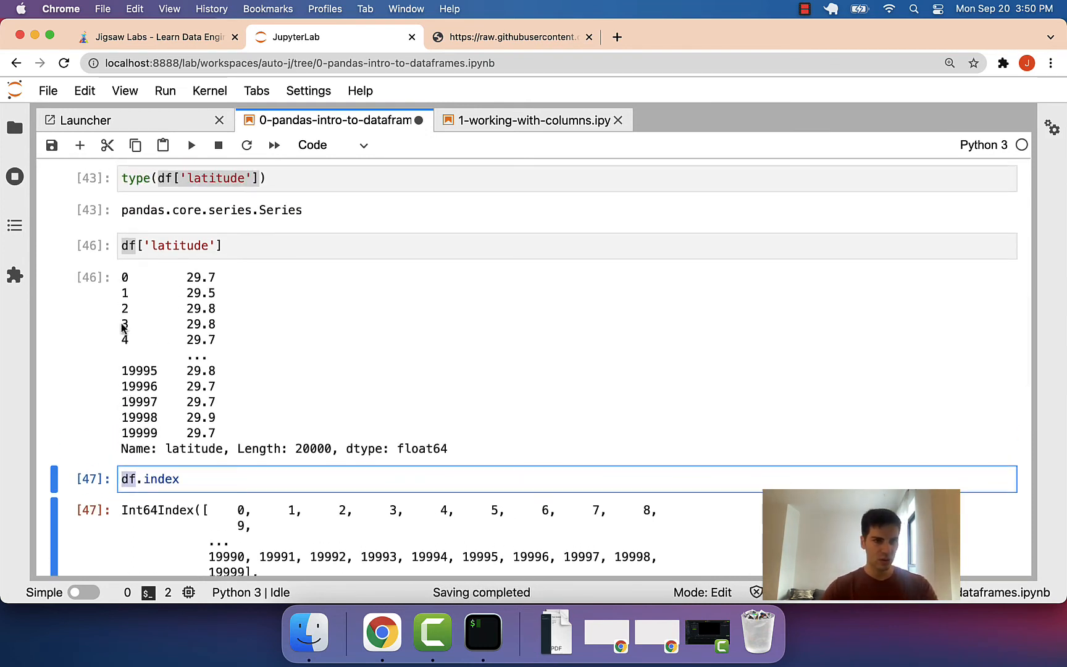
text(.index)
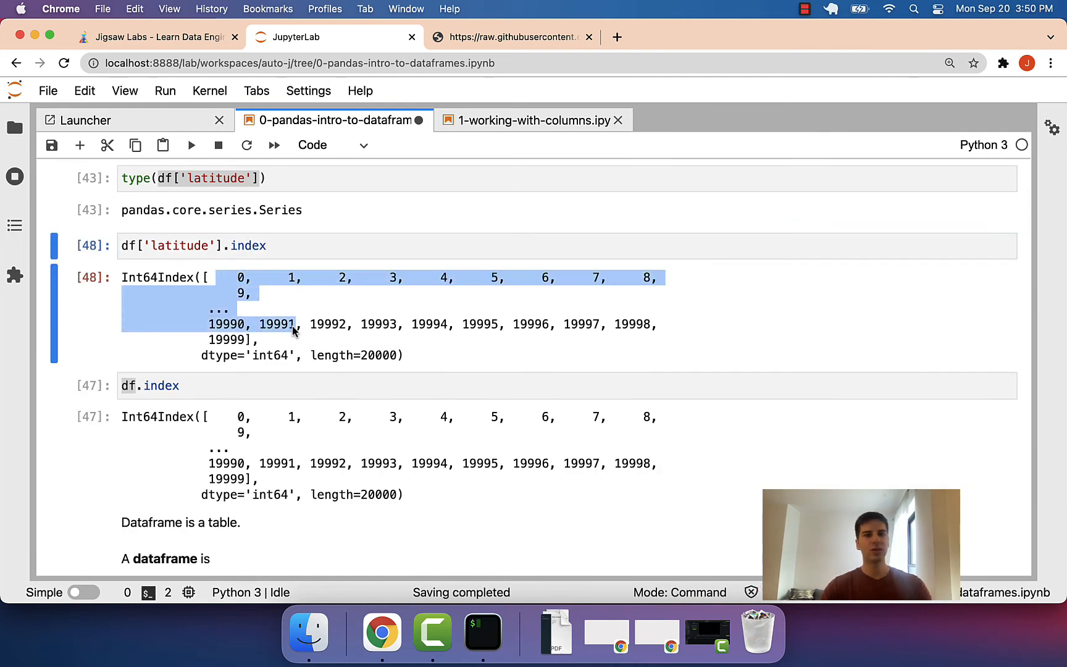
click(252, 341)
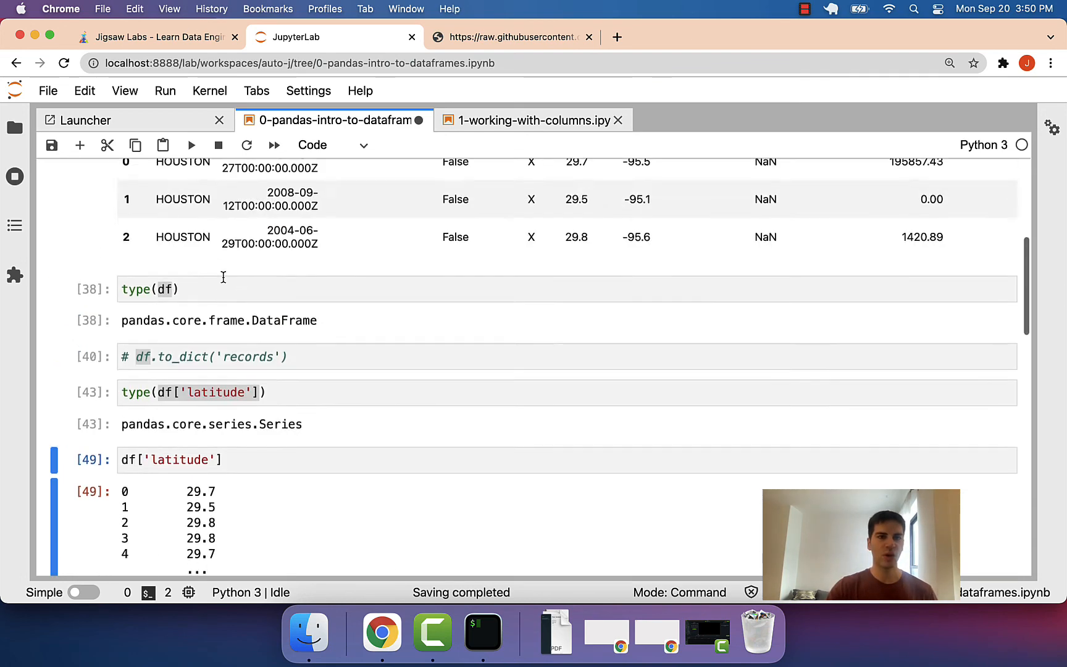
scroll(down, 3)
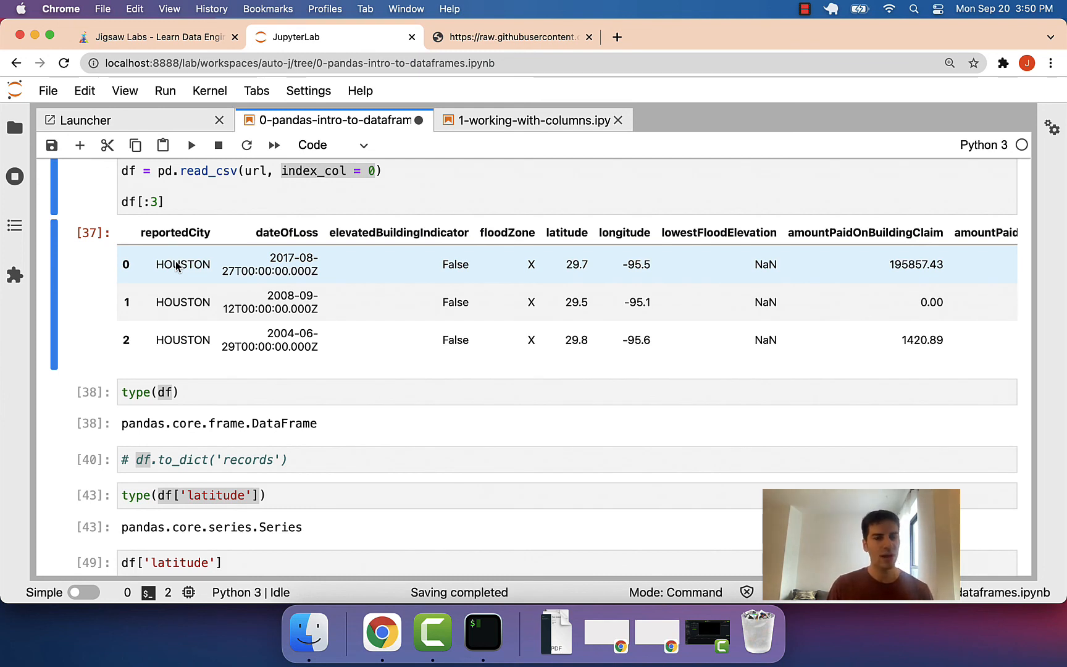
mouse_move(181, 266)
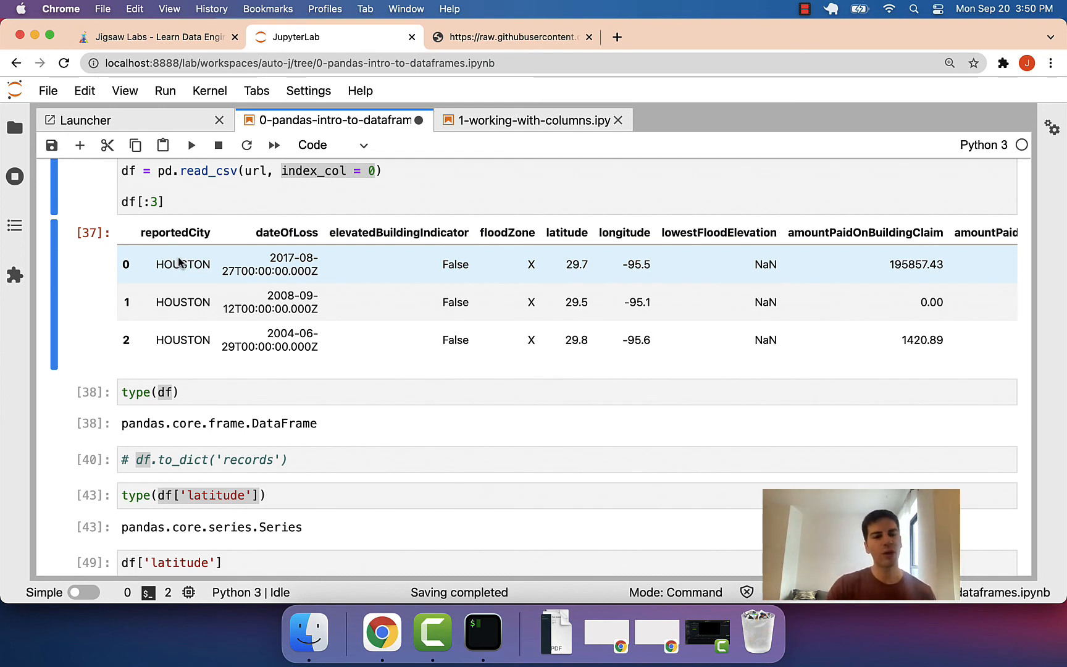